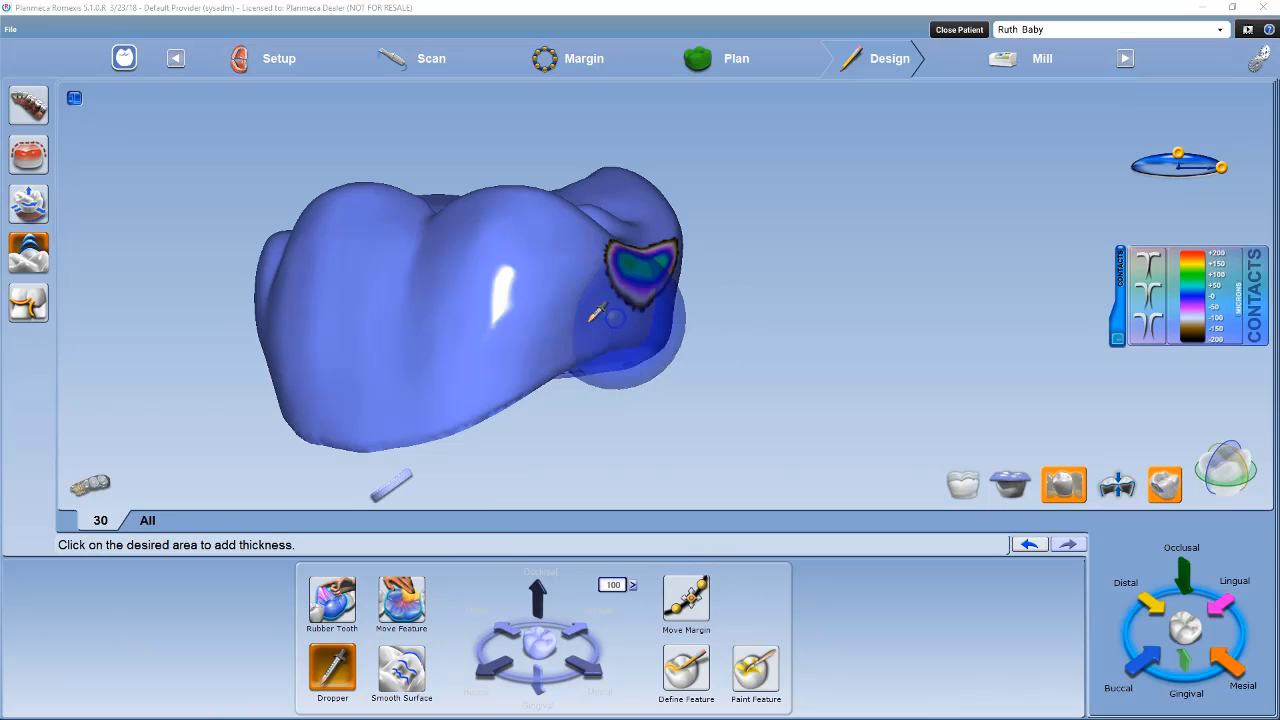
Lower the dropper profile height from about 0.777 through 0.248 to almost zero, making it nearly flat.
left_click(460, 332)
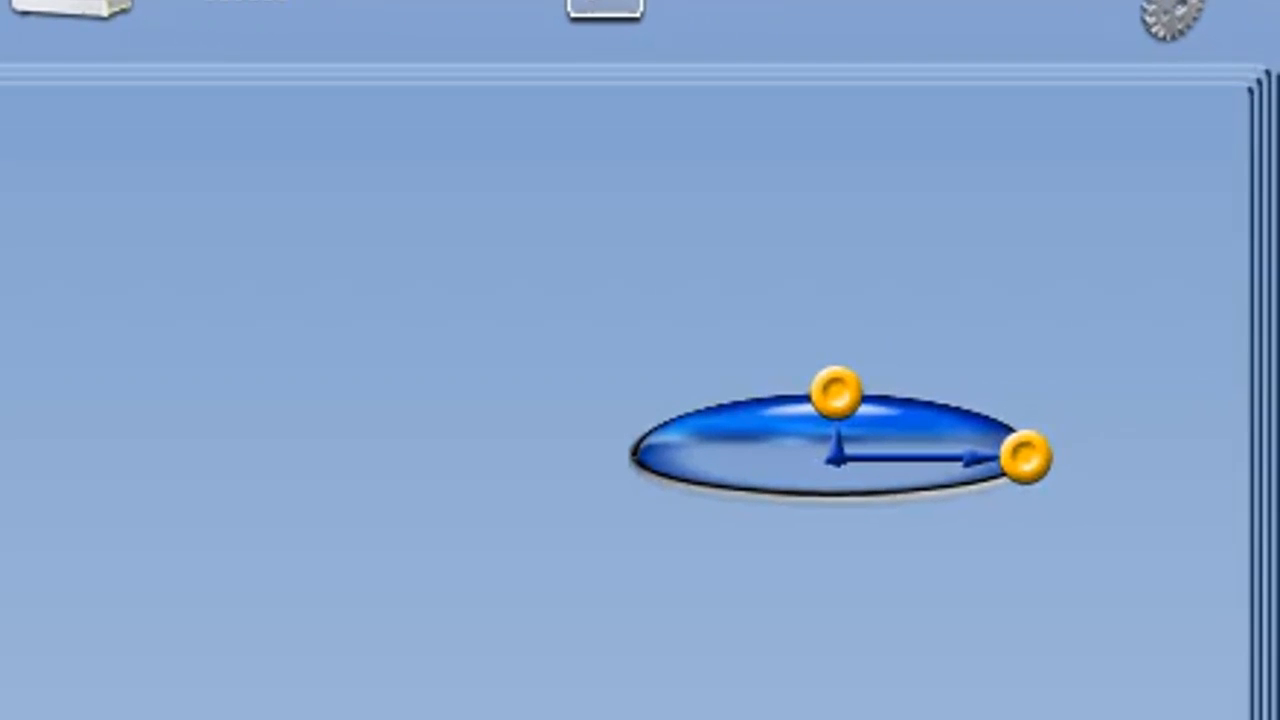
left_click(832, 392)
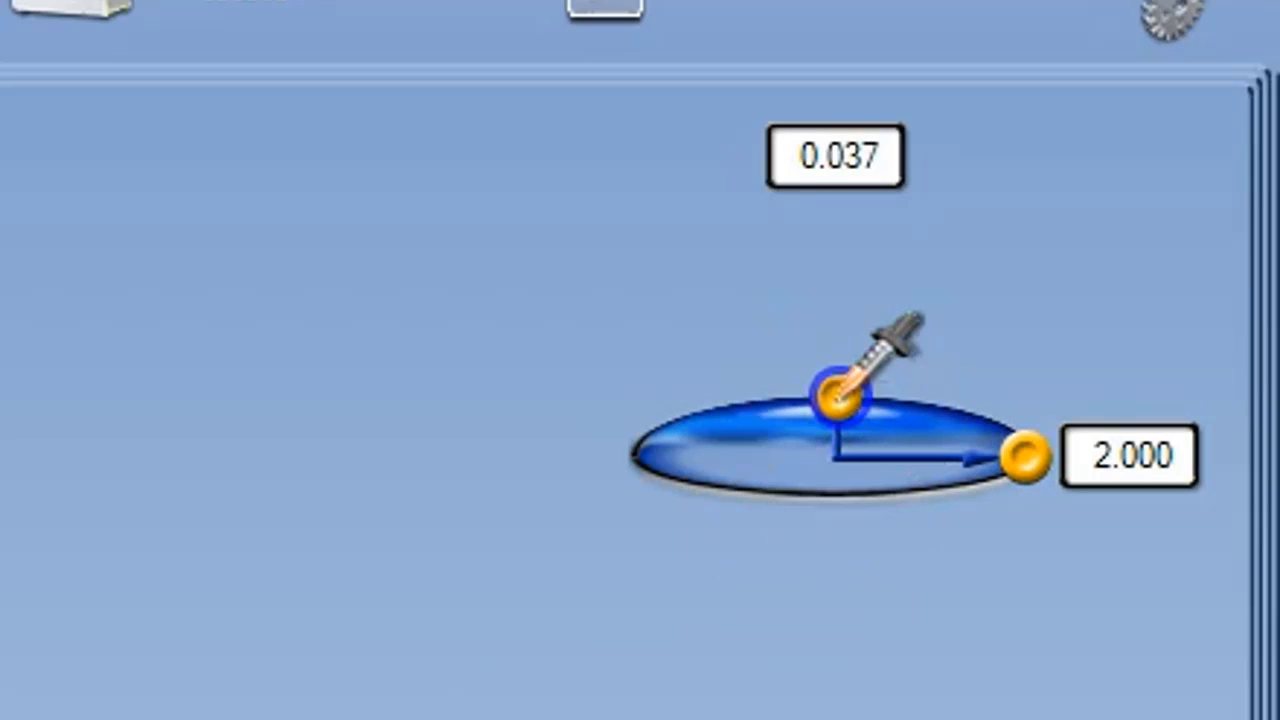
left_click_drag(838, 398, 838, 264)
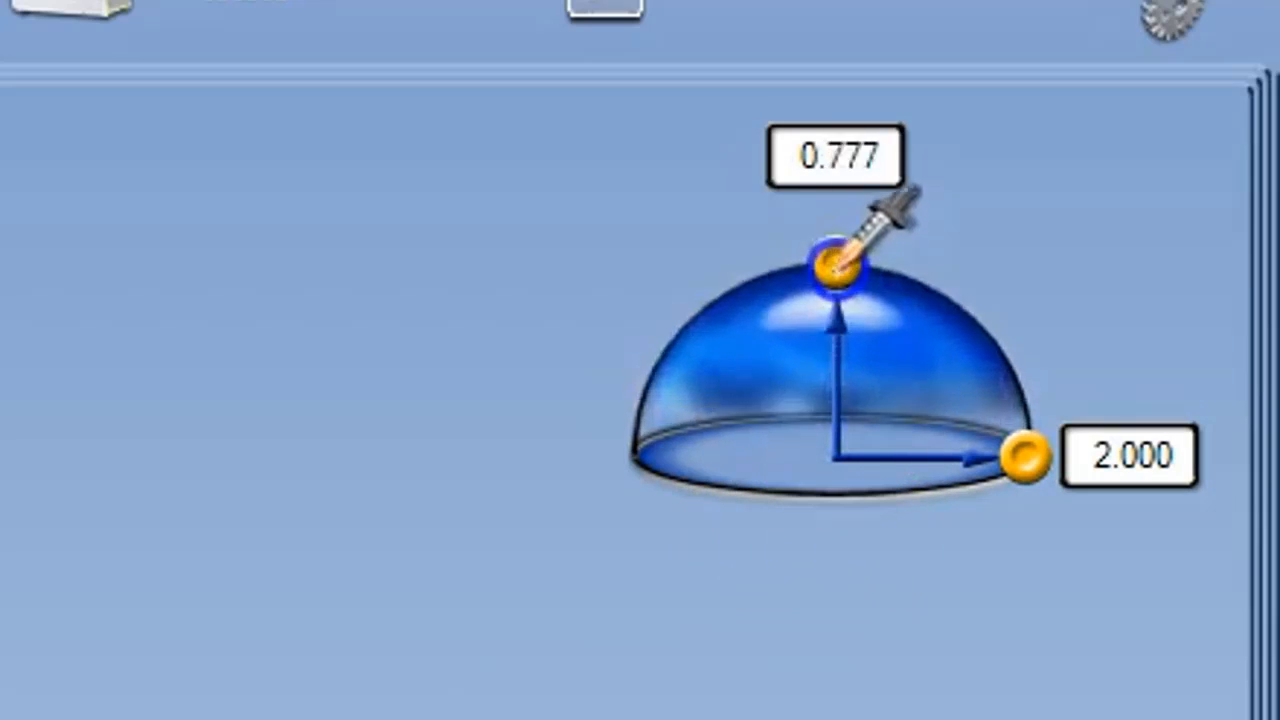
left_click_drag(836, 264, 836, 396)
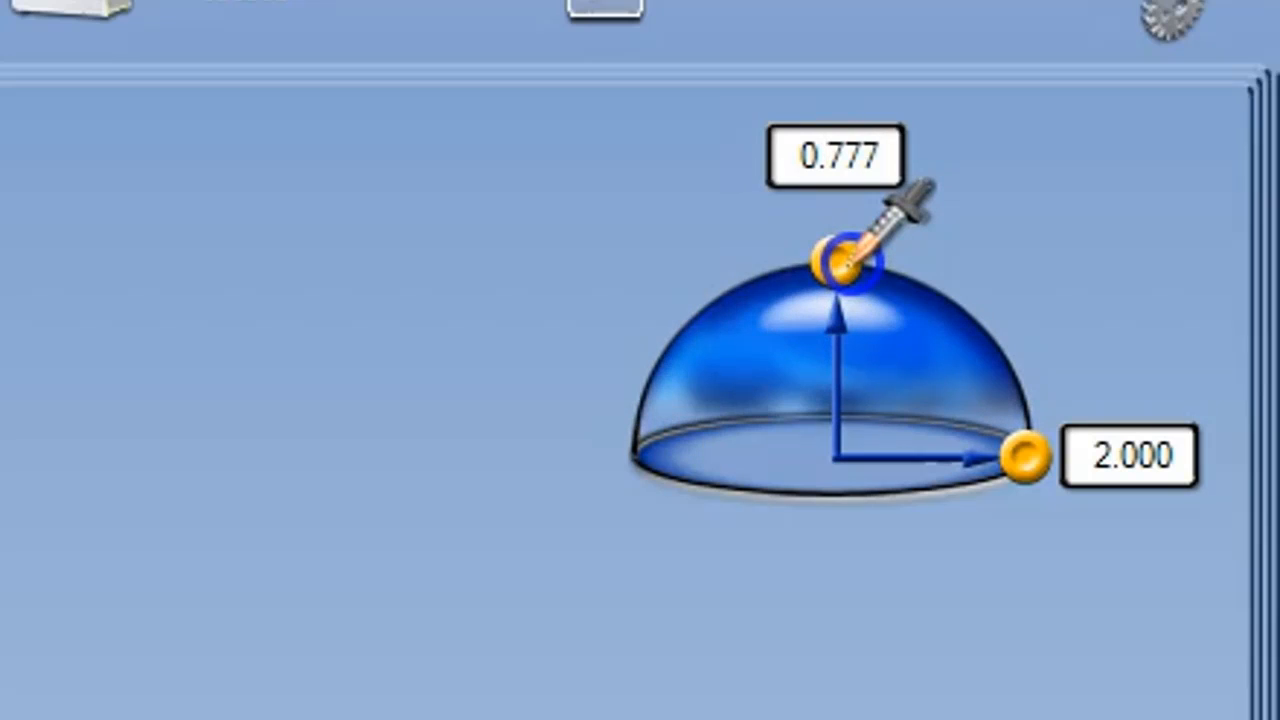
left_click_drag(844, 258, 836, 310)
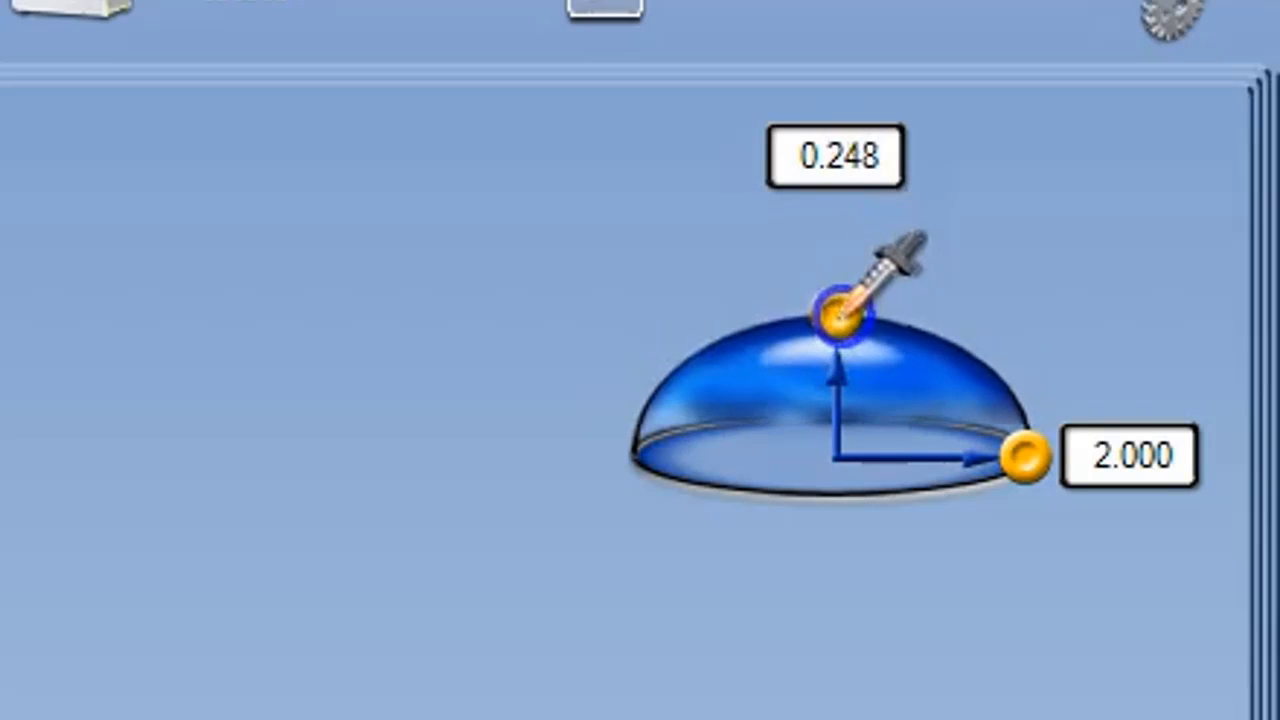
left_click_drag(838, 320, 838, 430)
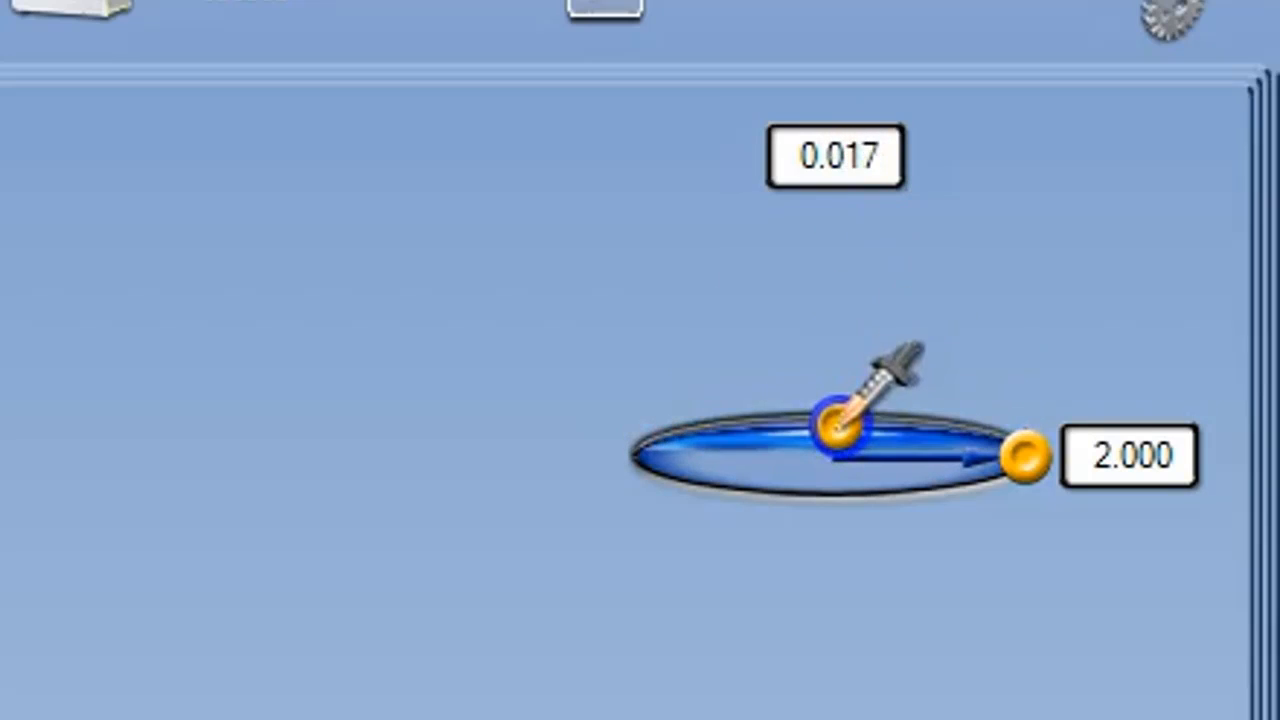
Narrow the dropper profile width to about 0.6 and fine-tune its size.
left_click_drag(840, 424, 840, 490)
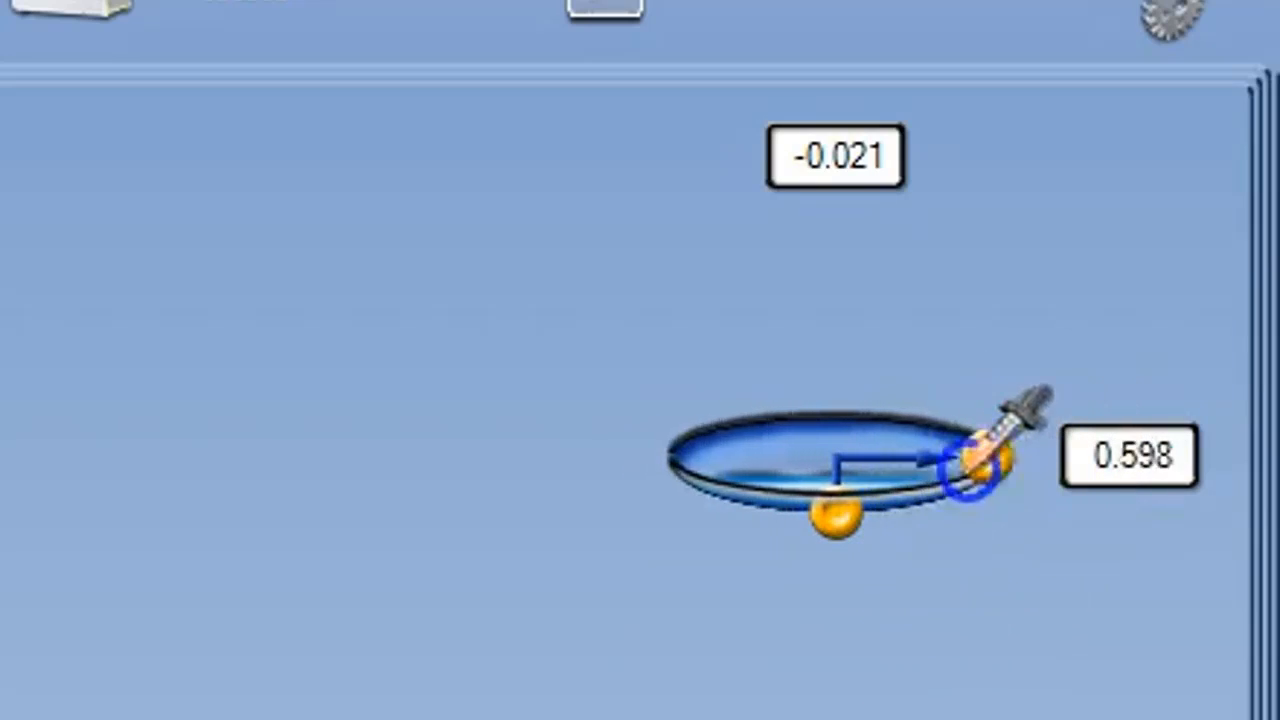
left_click_drag(970, 464, 1024, 456)
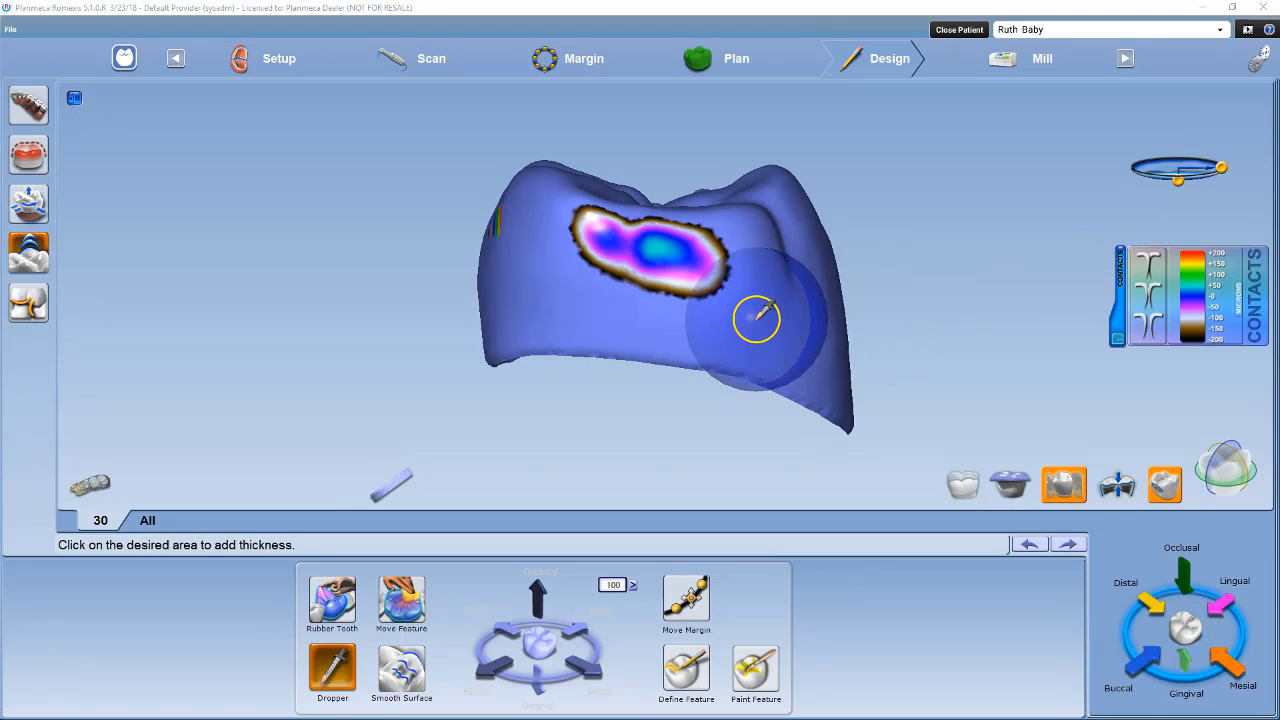
left_click(756, 318)
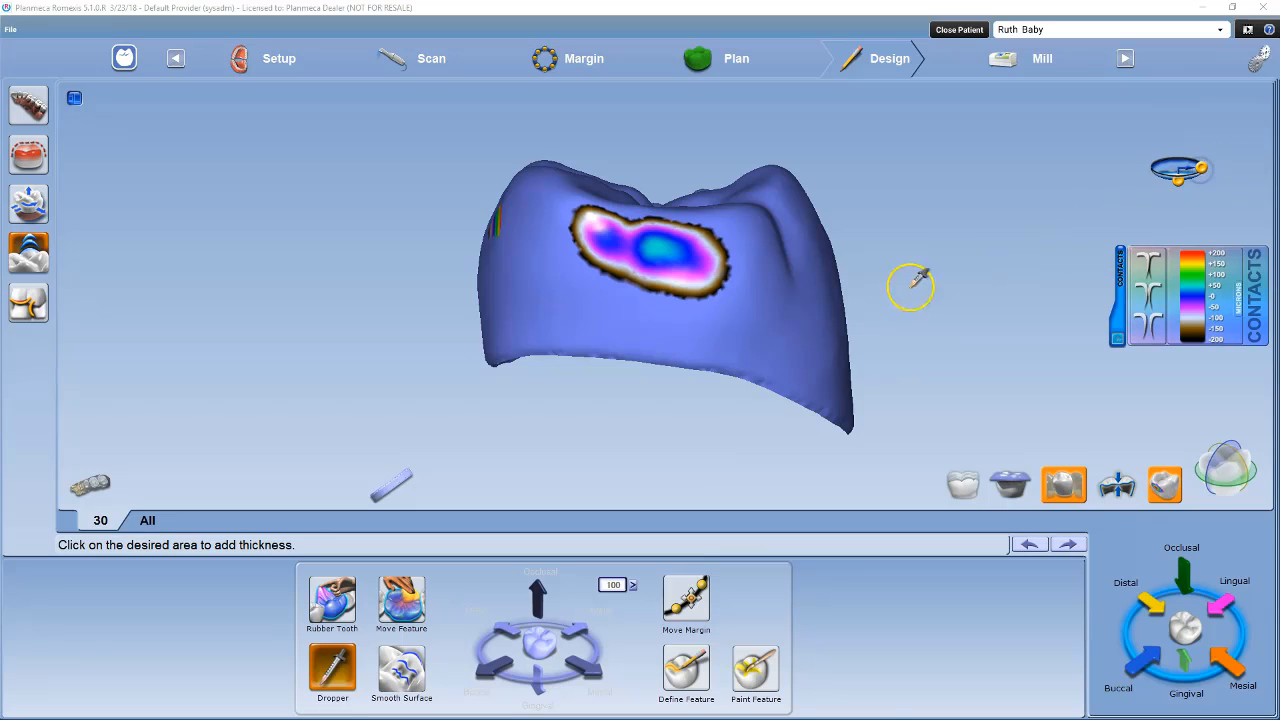
left_click(790, 330)
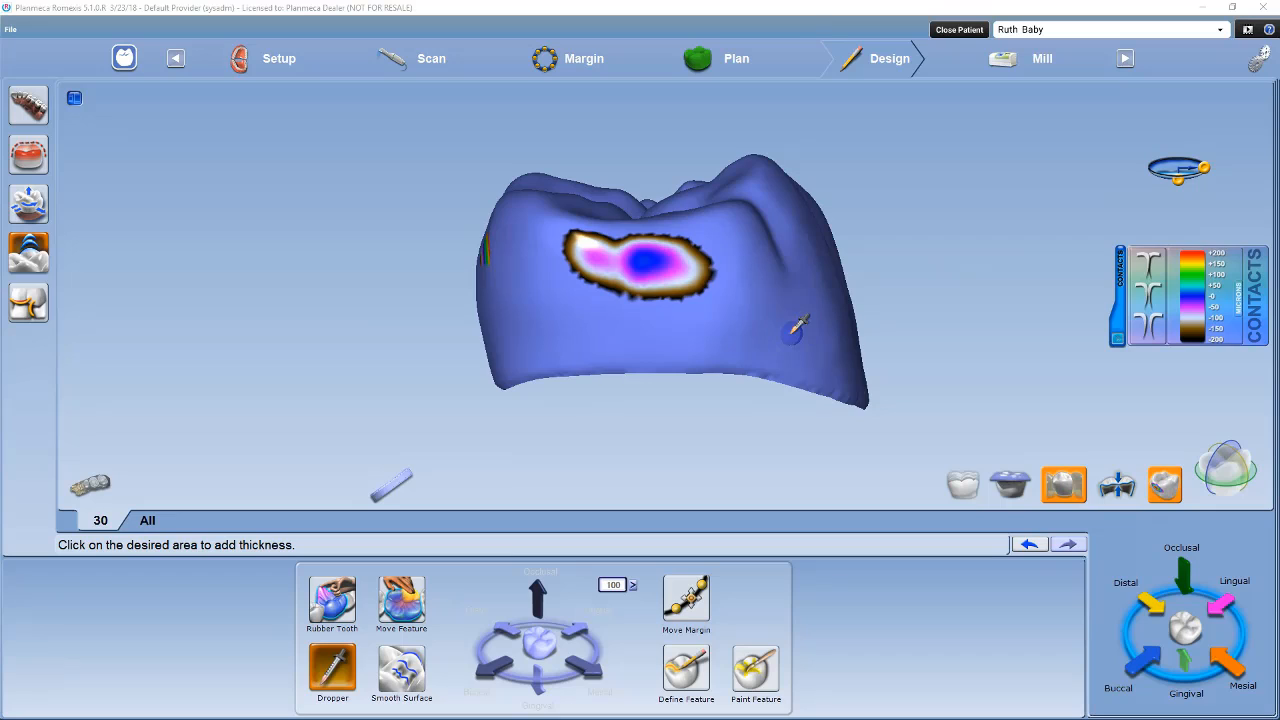
mouse_move(508, 504)
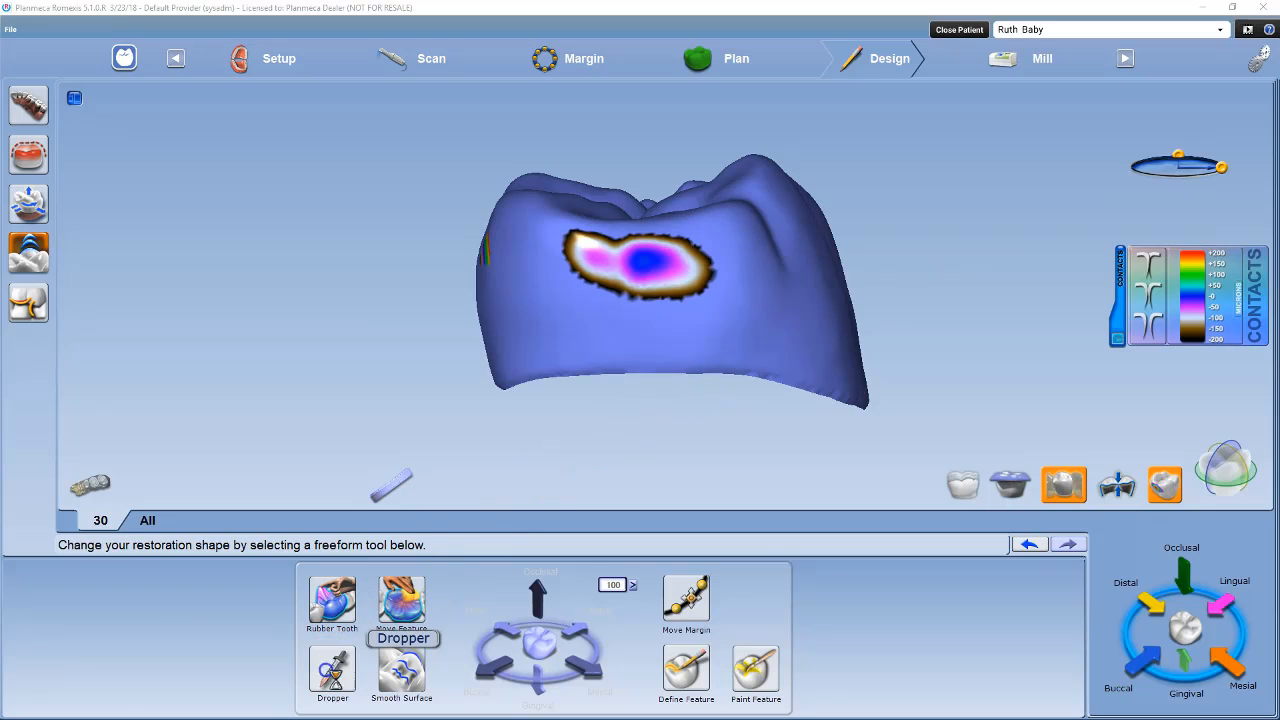
left_click(332, 670)
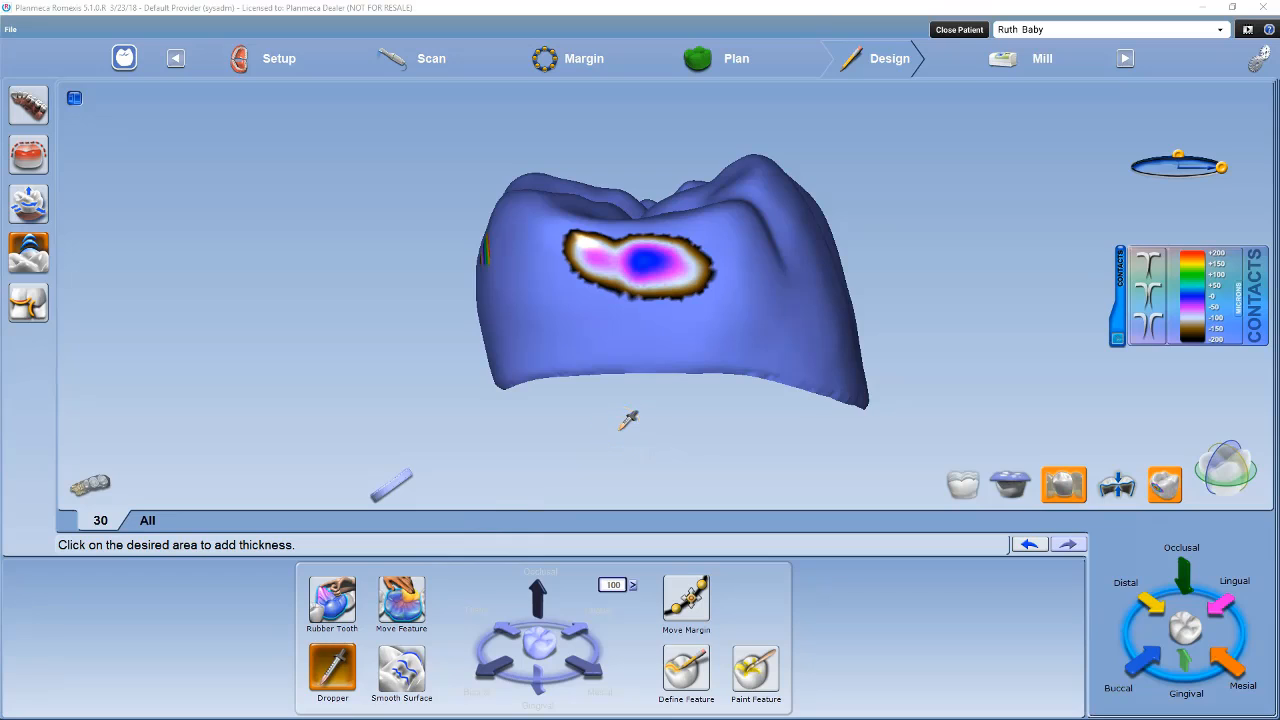
mouse_move(688, 424)
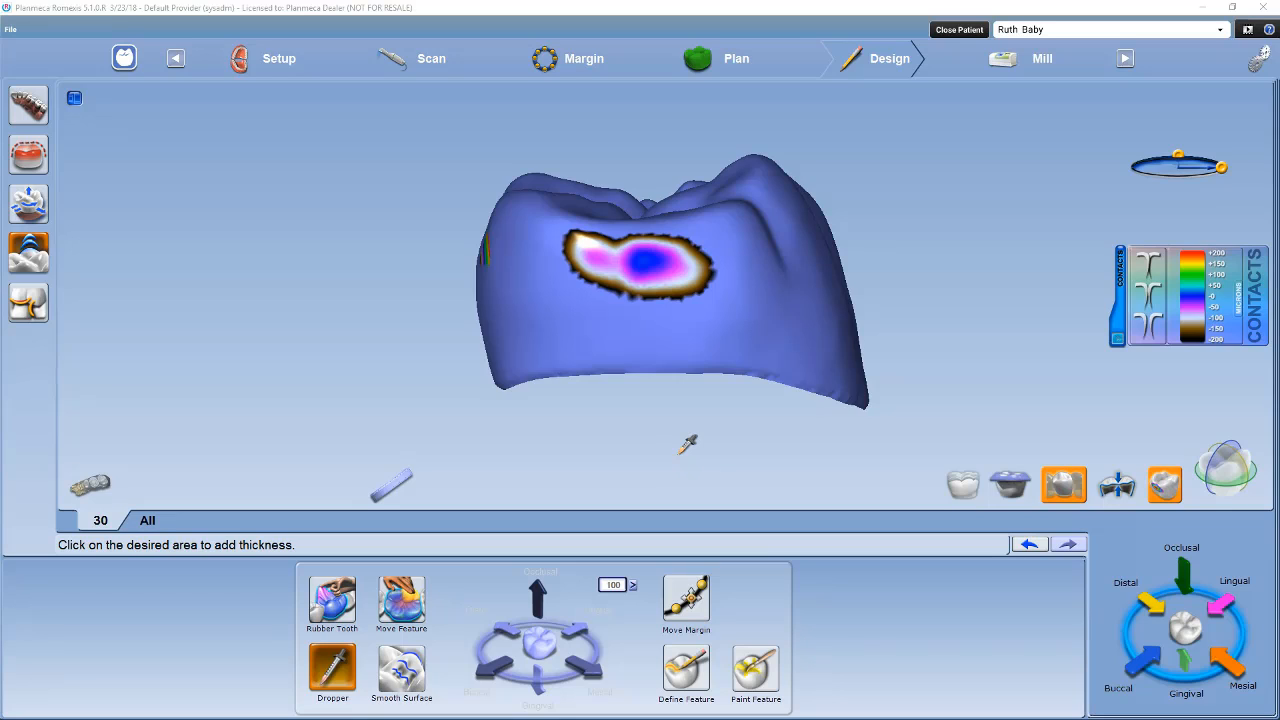
Add dropper material over the contact spot three times so the interproximal contact widens.
left_click(668, 272)
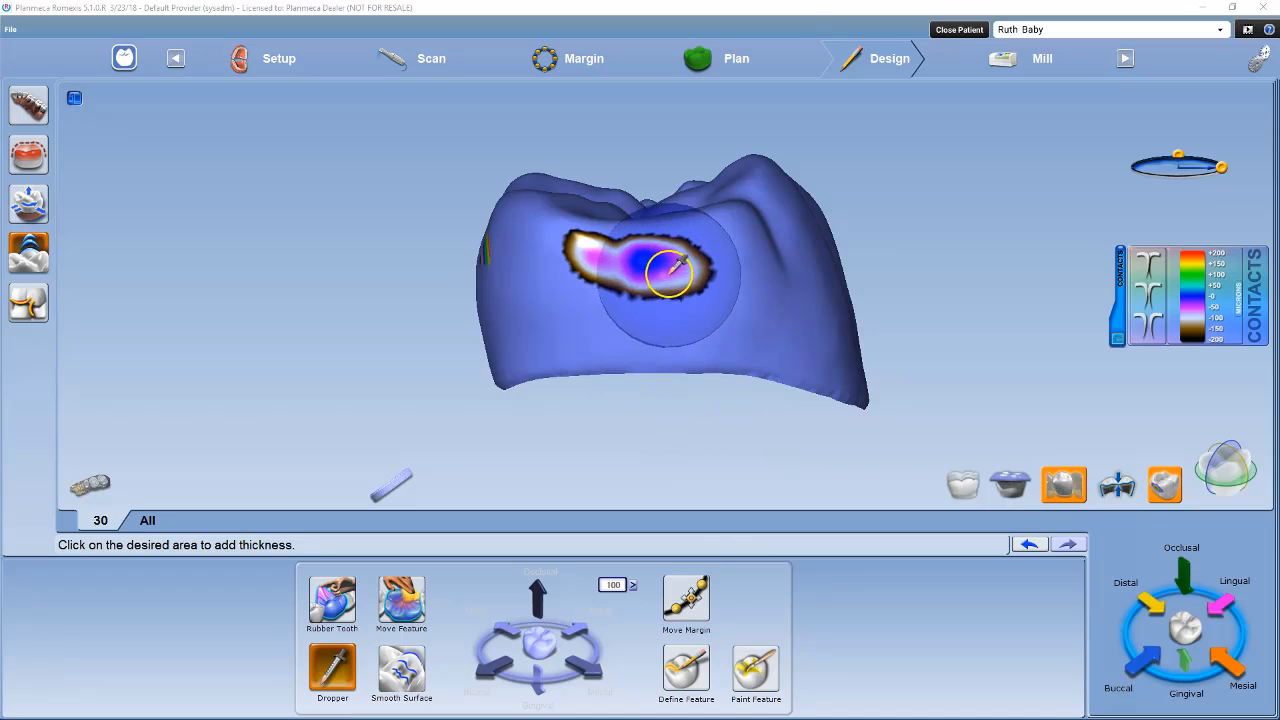
left_click(670, 270)
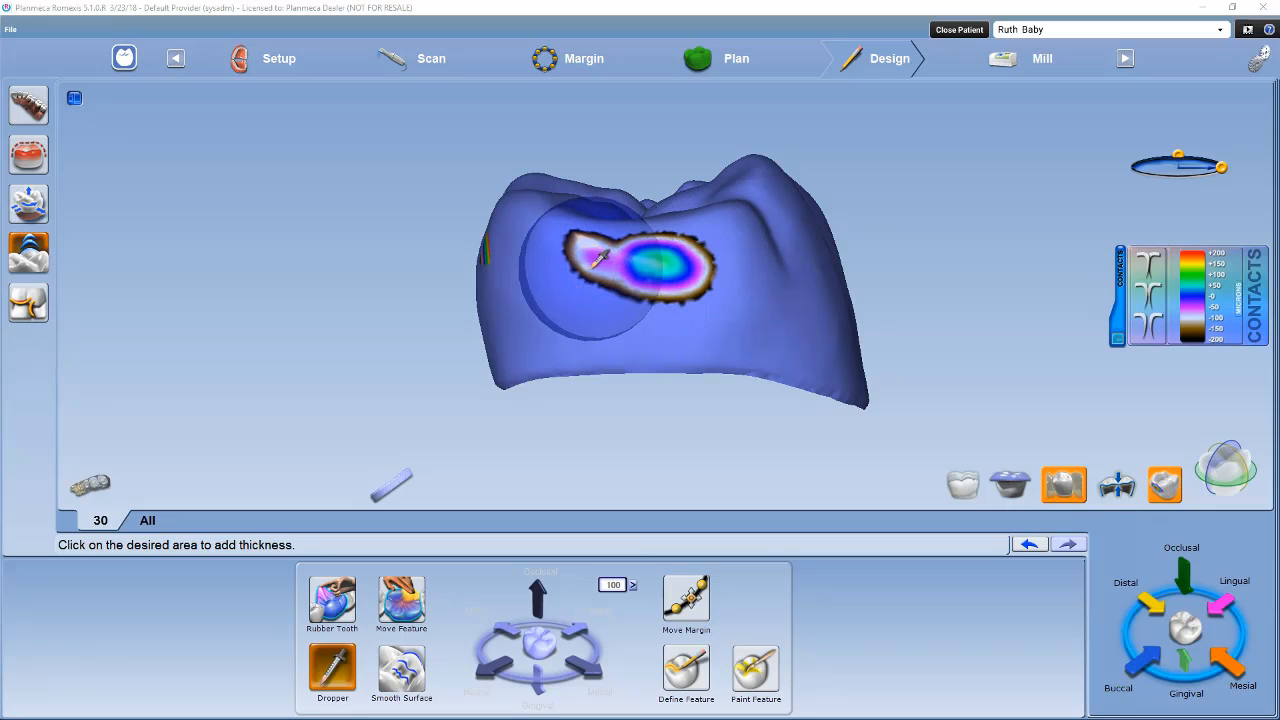
left_click(600, 270)
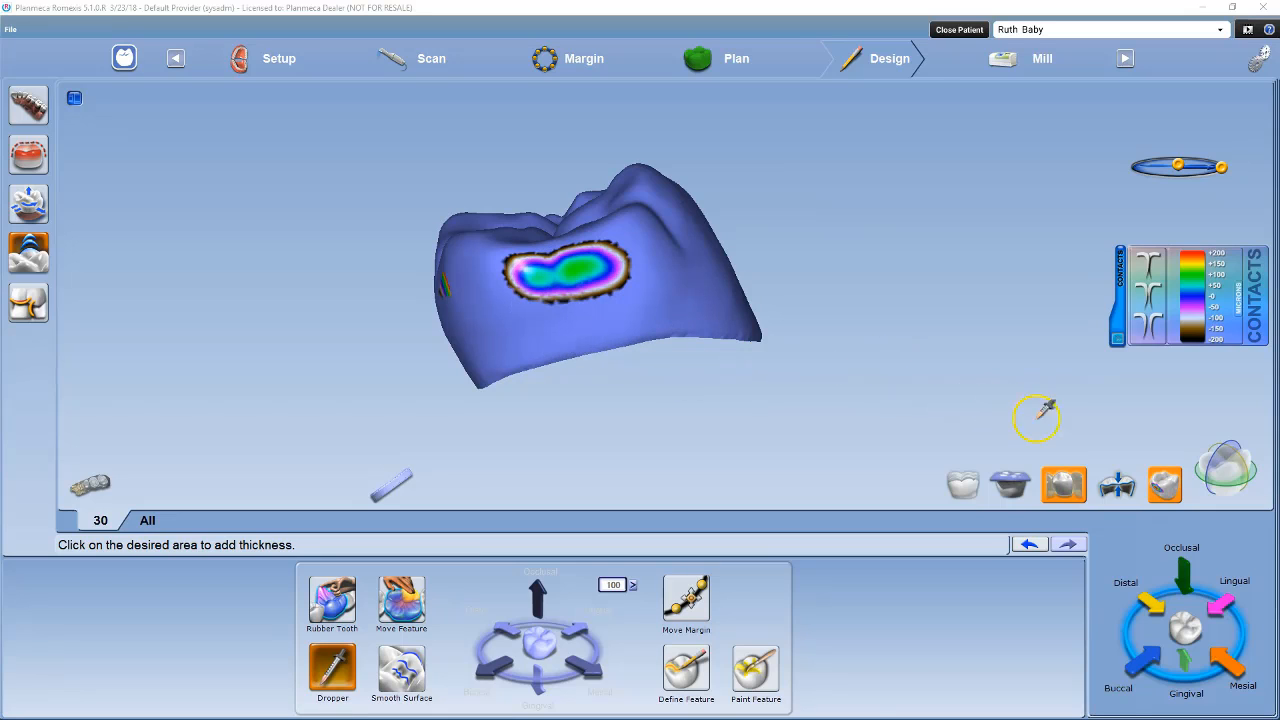
Show the Material Thickness colour map and turn the crown to expose the thin margin.
left_click(1116, 486)
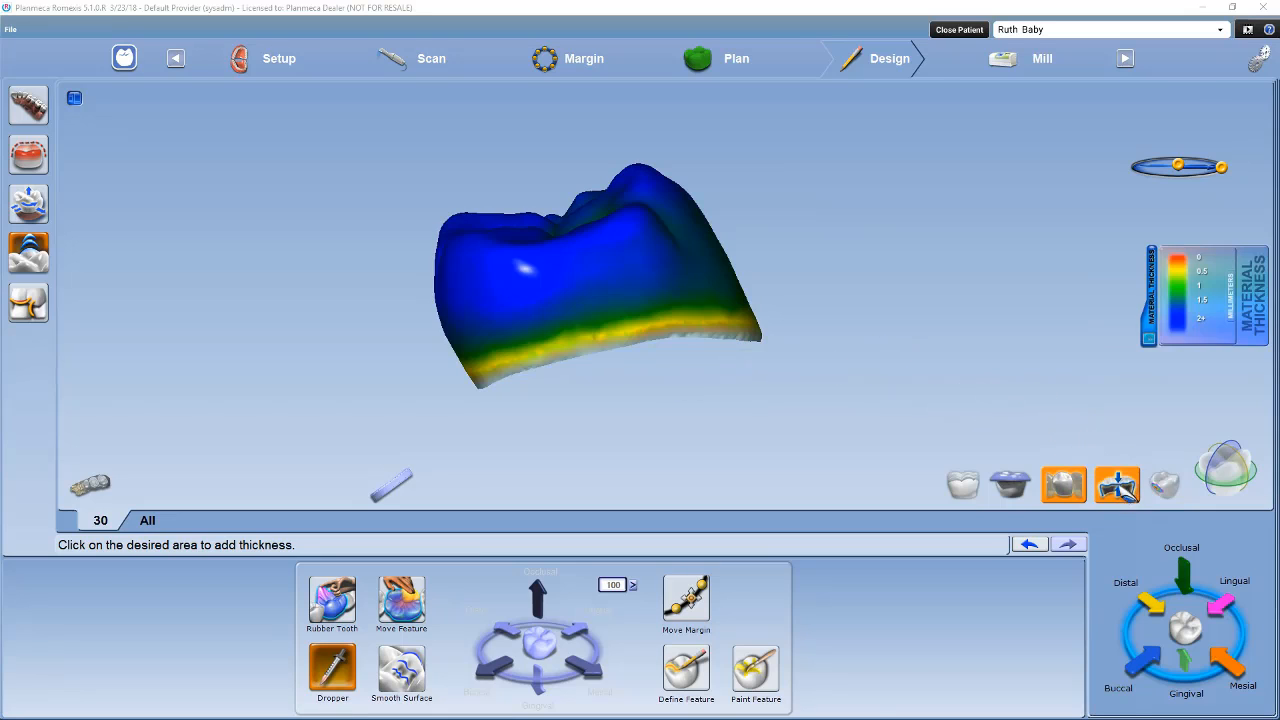
left_click_drag(600, 280, 690, 352)
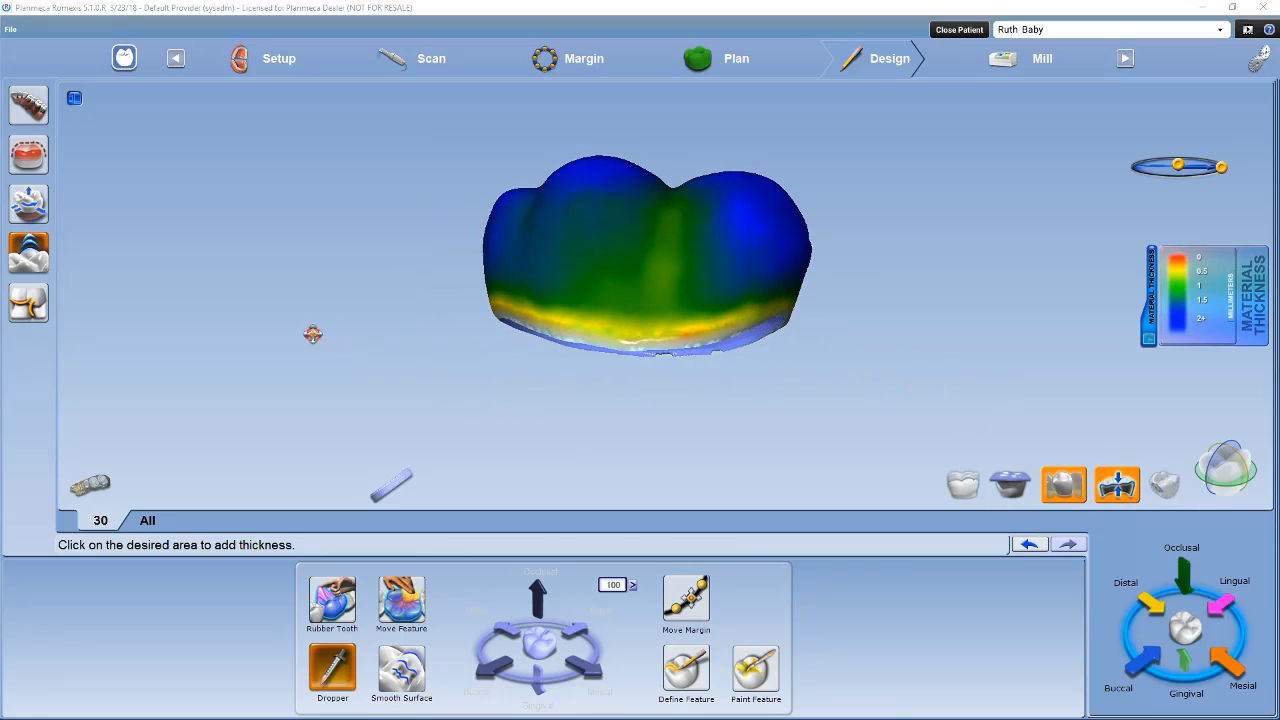
Add thickness to the thin yellow margin areas with the Dropper and keep adding material.
left_click(556, 330)
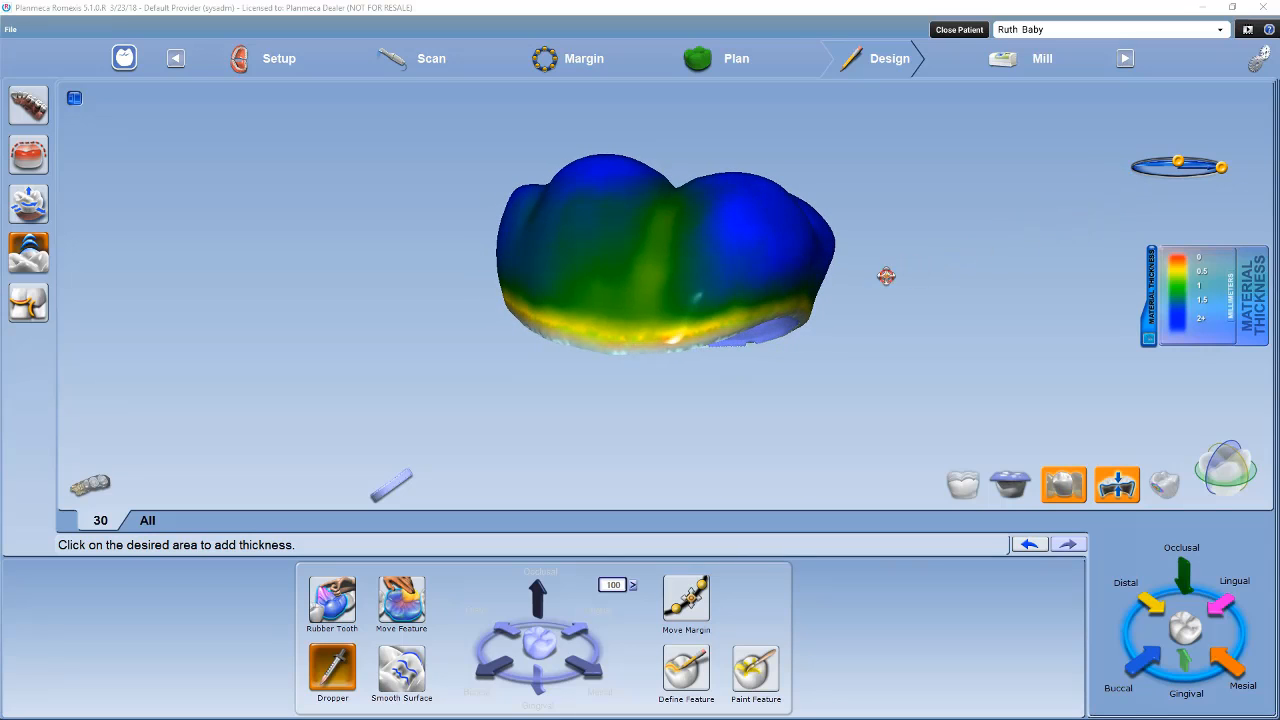
left_click(760, 336)
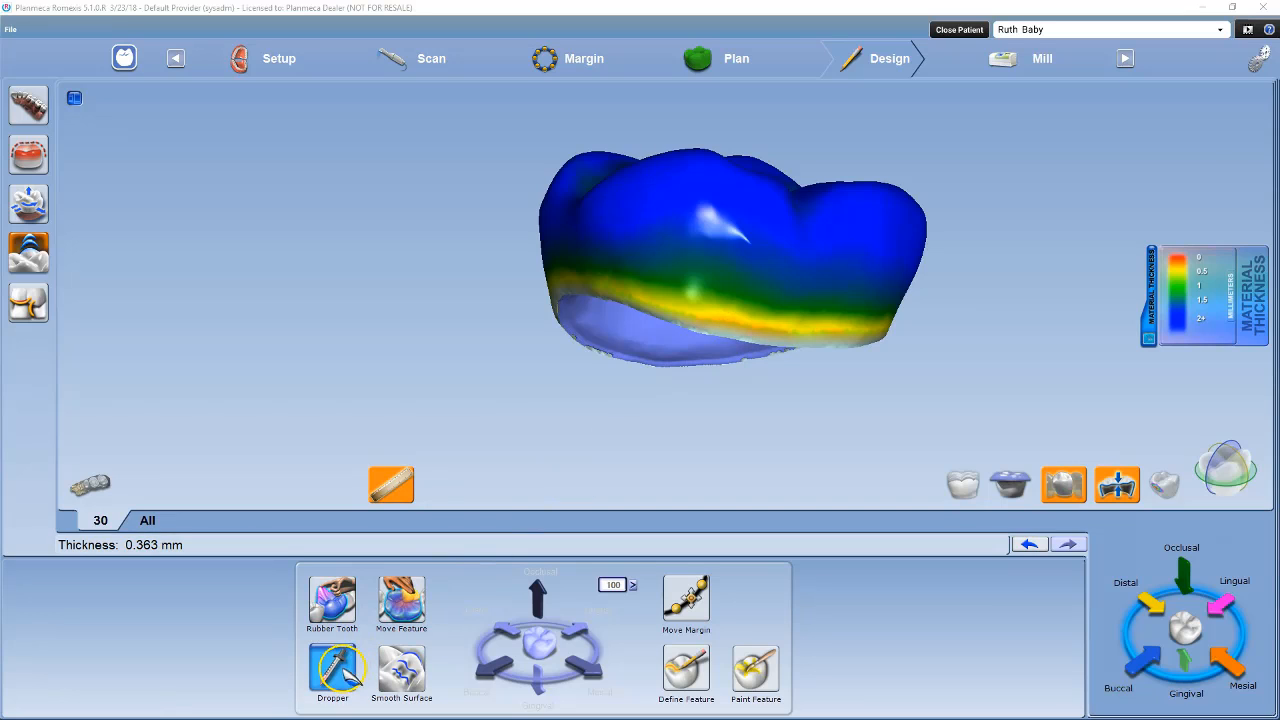
left_click(332, 668)
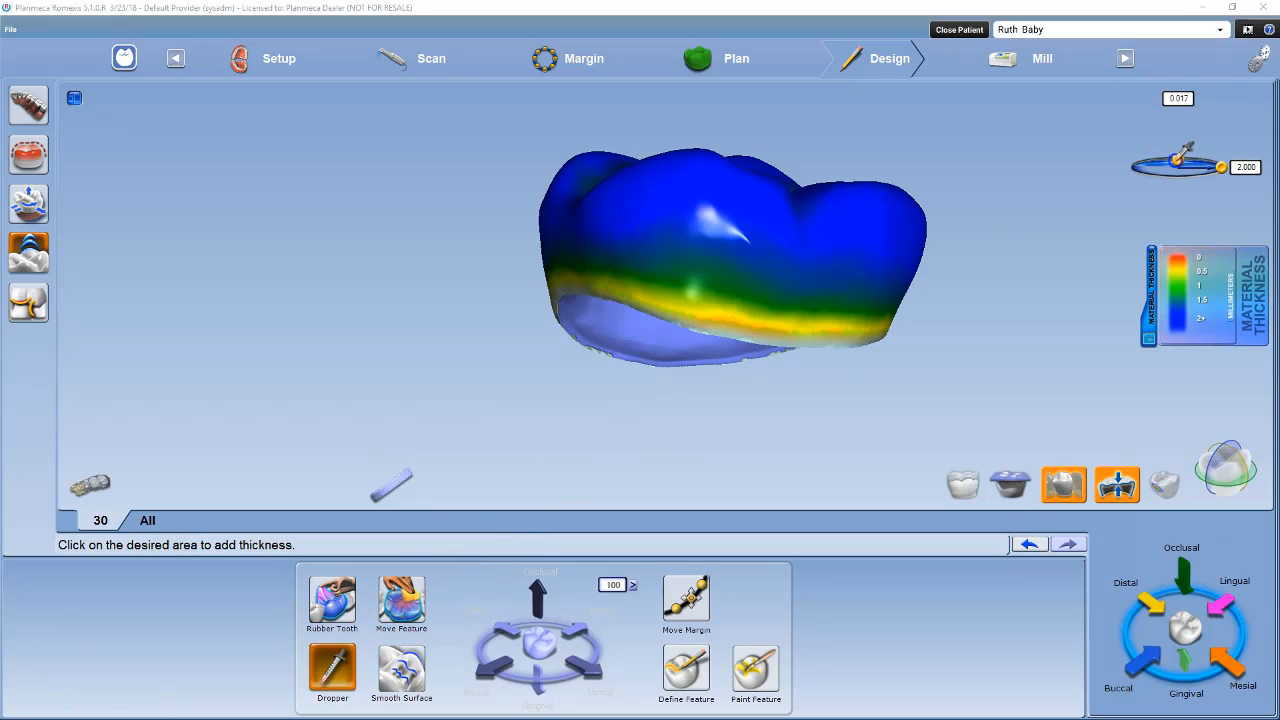